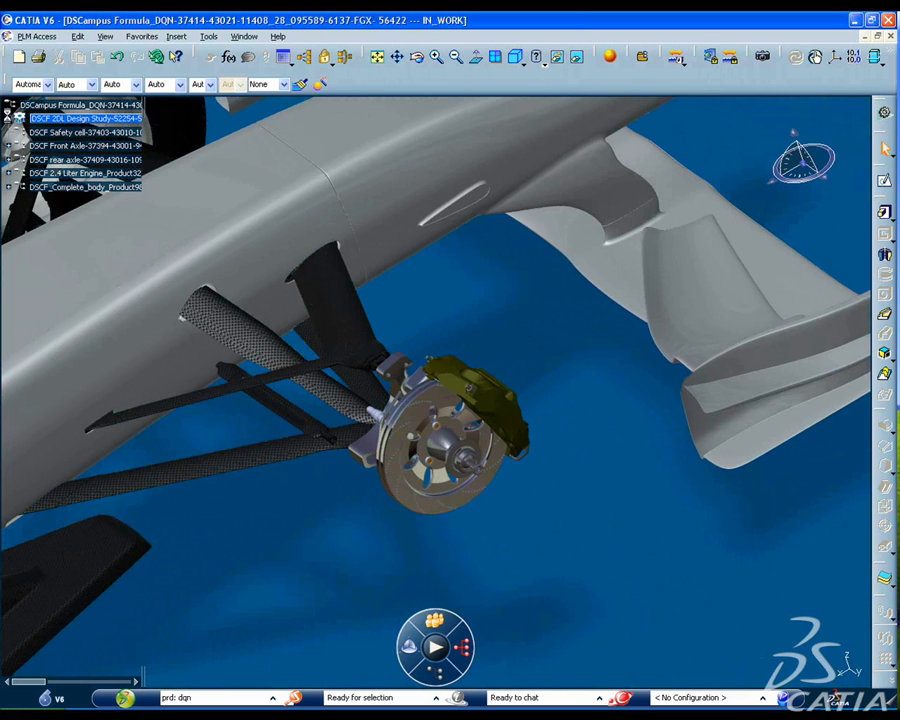
# Start a new 3D Part for the spacer from the assembly window.
pyautogui.click(8, 118)
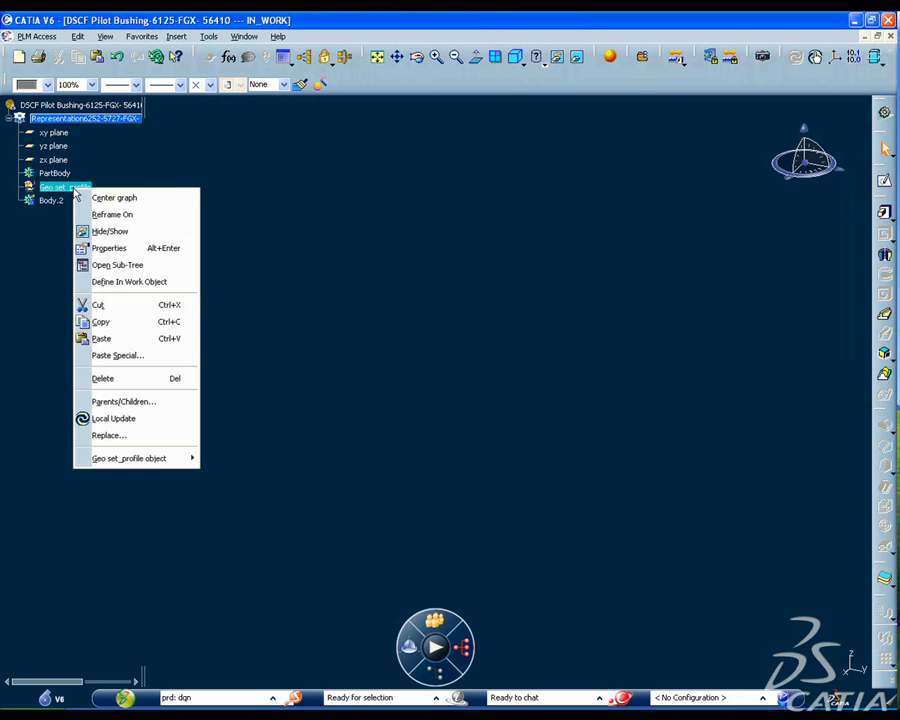
# Define the body as in-work object and revolve the sketch 360° into the spacer shaft.
pyautogui.click(116, 356)
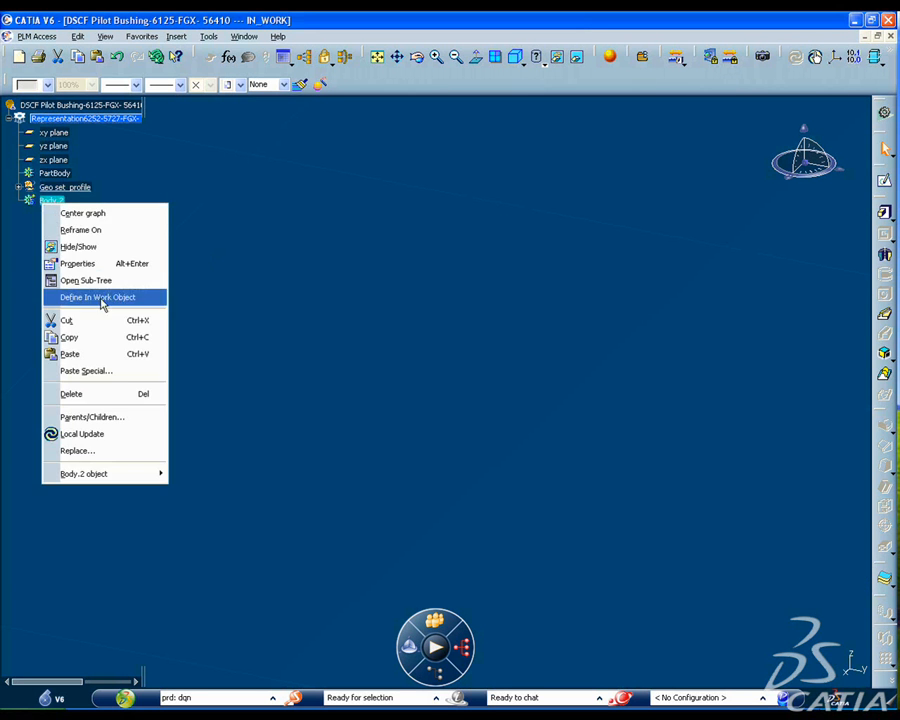
pyautogui.click(96, 296)
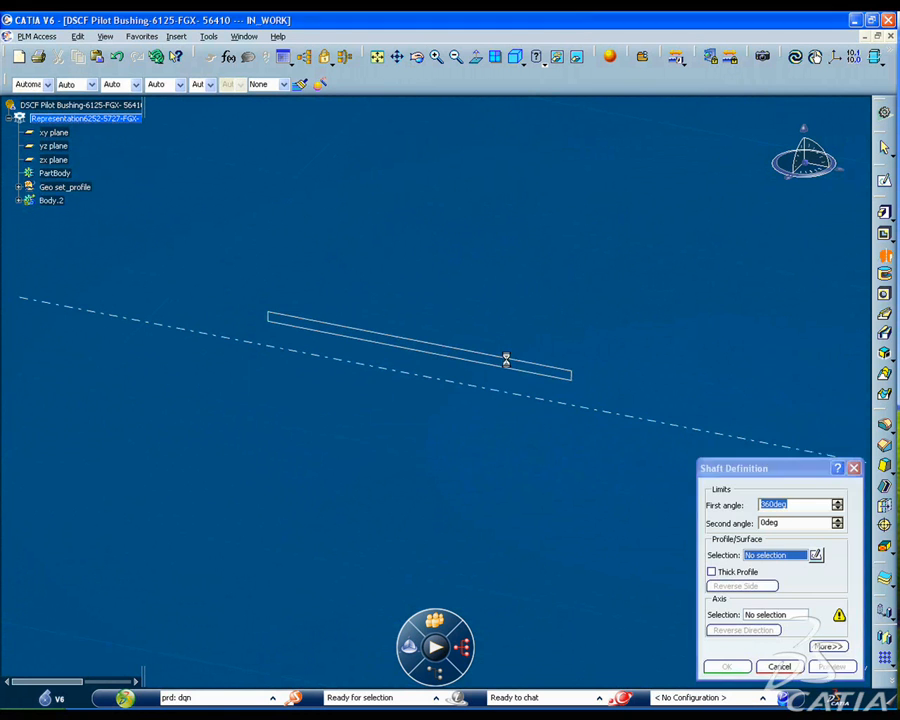
pyautogui.click(728, 666)
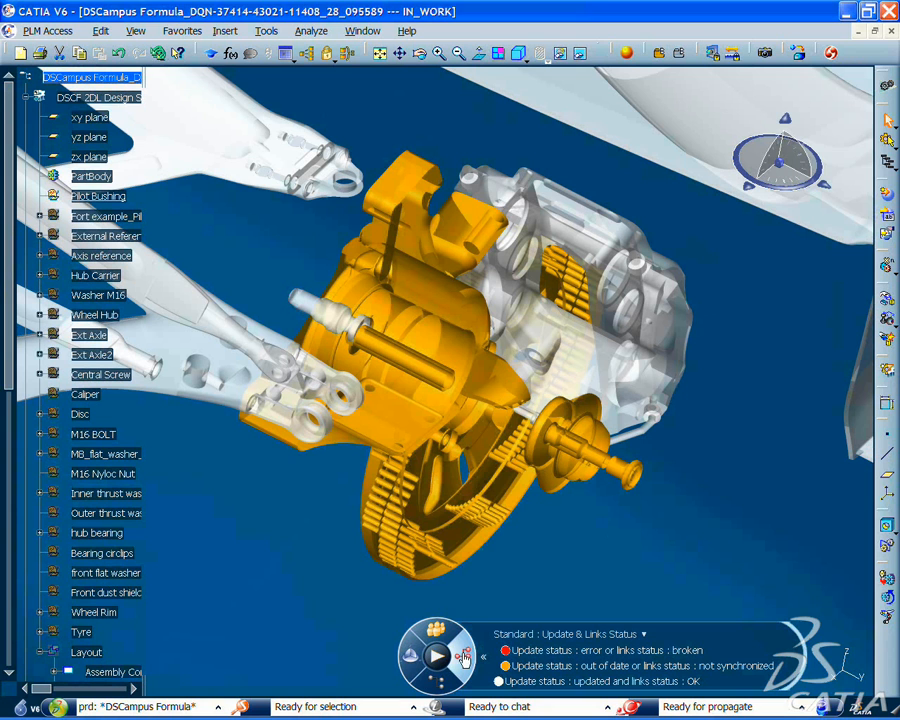
# Select the Front Hub carrier node in the wheel assembly tree.
pyautogui.click(436, 656)
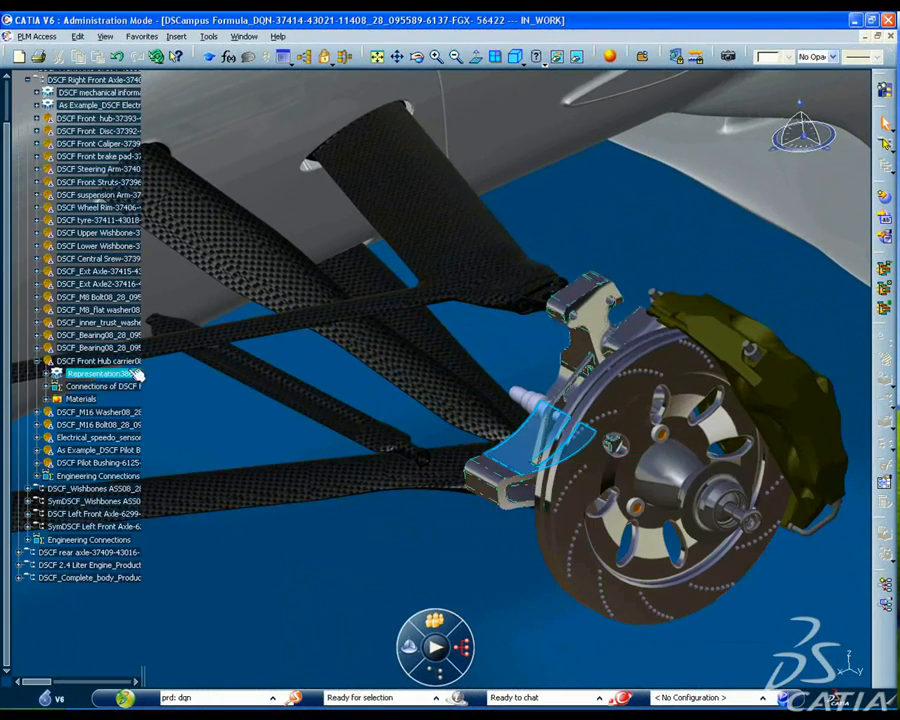
# Open the front hub carrier on its own via Open in New Window.
pyautogui.rightClick(96, 360)
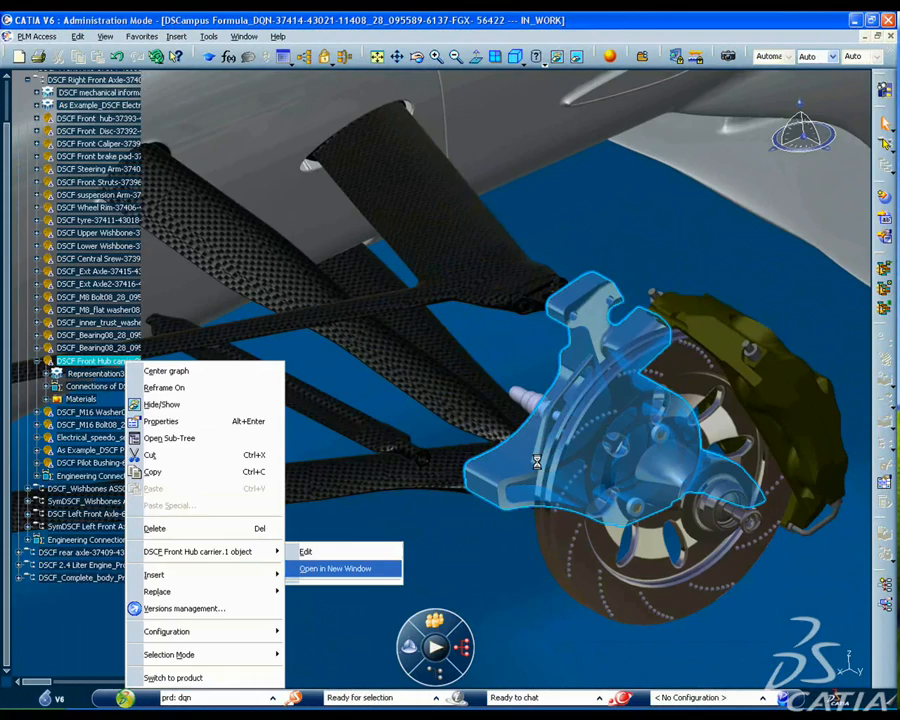
pyautogui.click(336, 568)
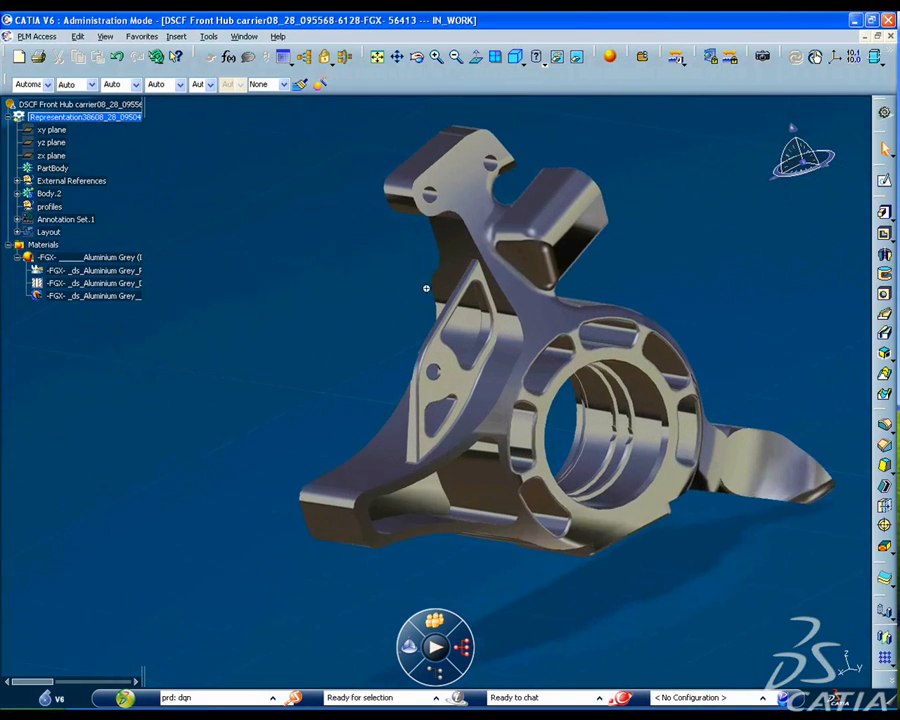